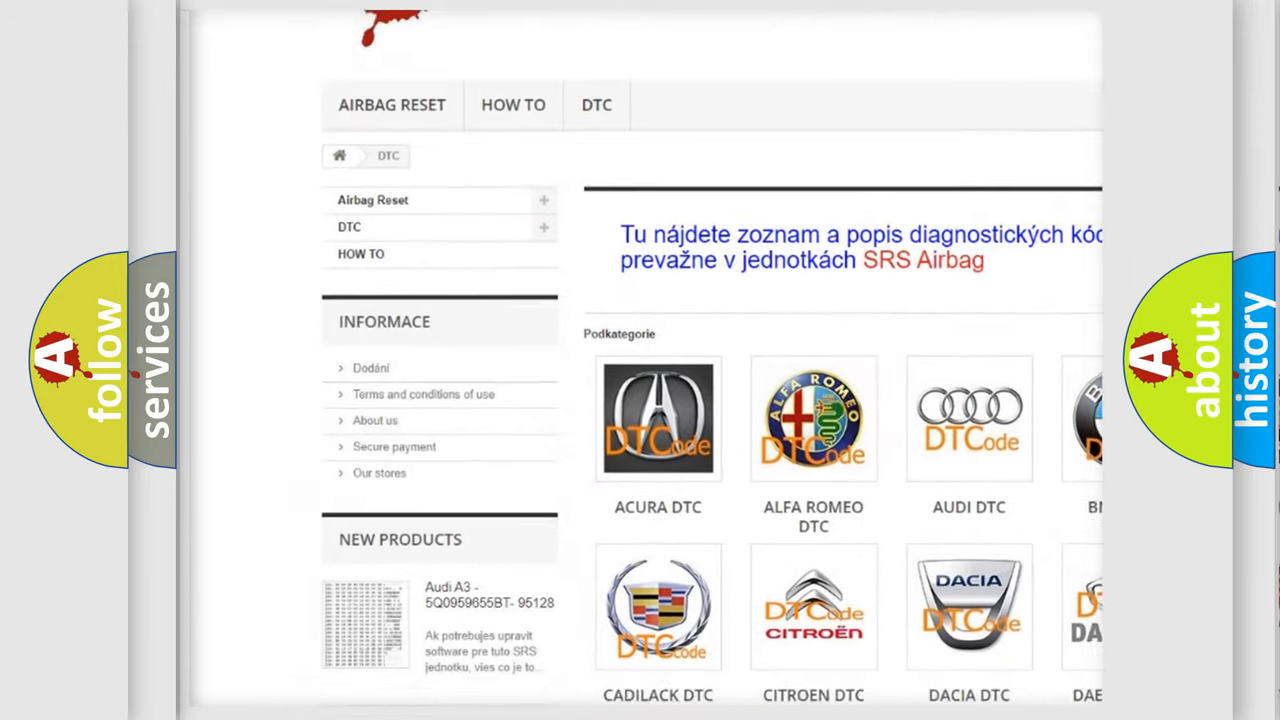
scroll(down, 3)
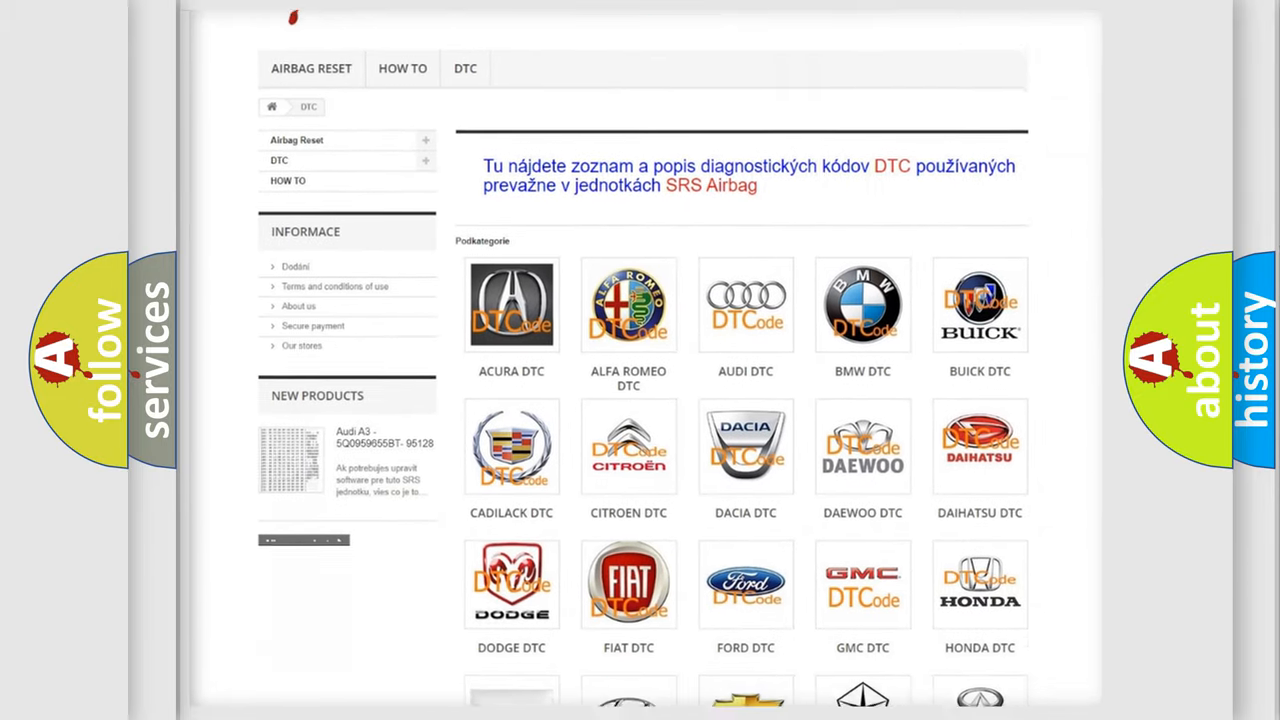
scroll(down, 3)
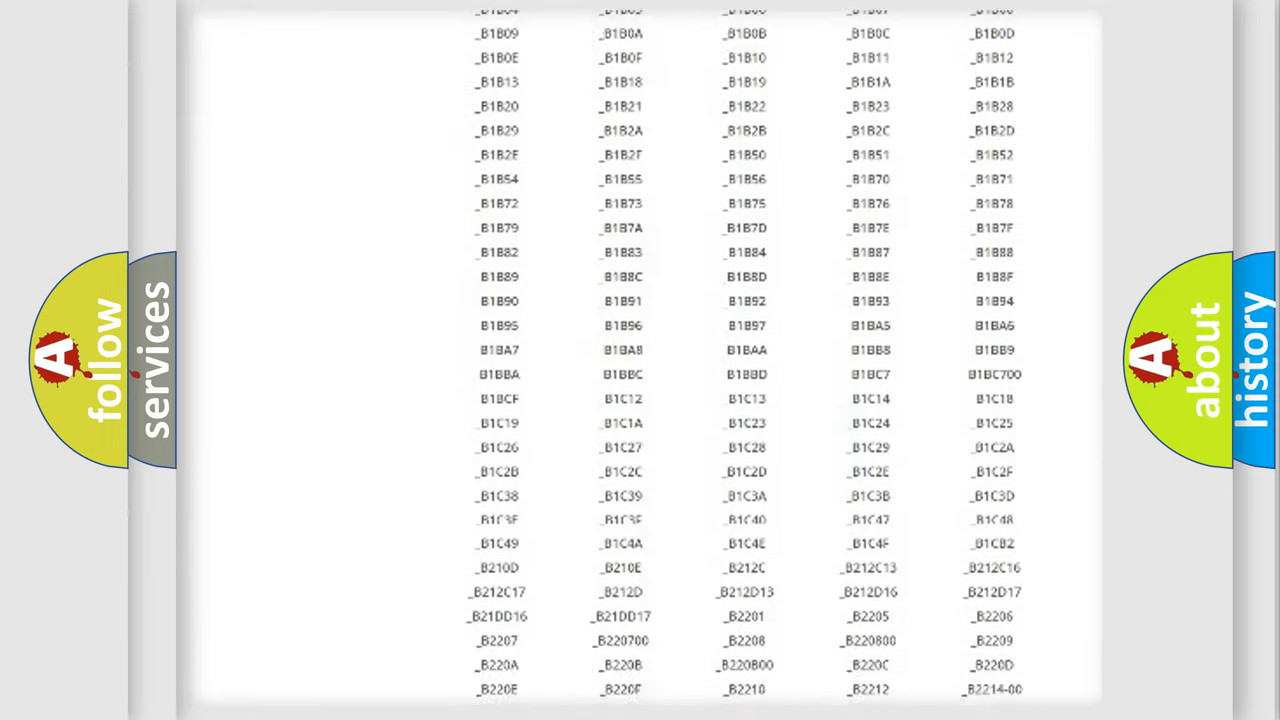
scroll(down, 3)
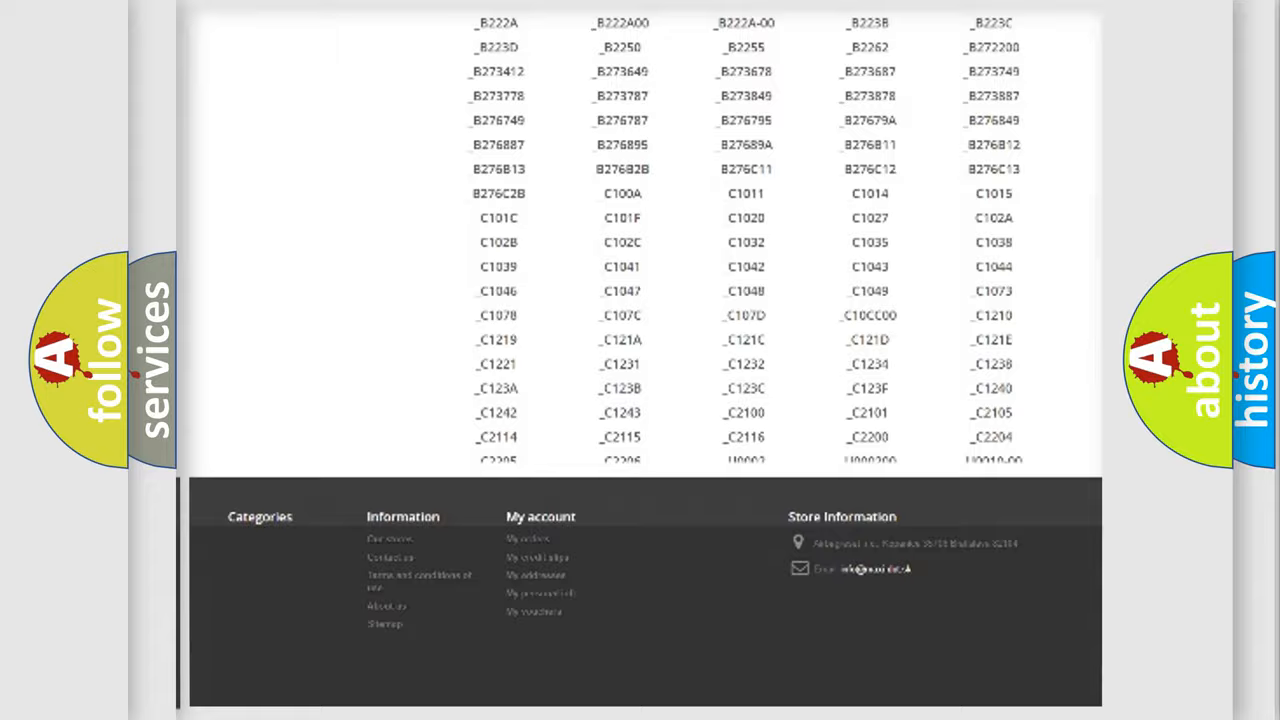